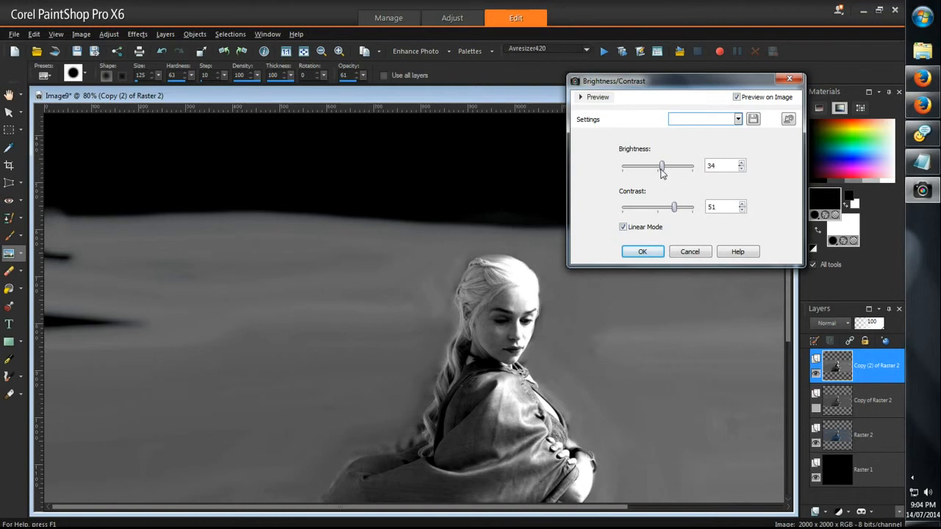
# - Apply Brightness 34 and Contrast 51 to the woman's Copy (2) of Raster 2 layer
pyautogui.click(642, 252)
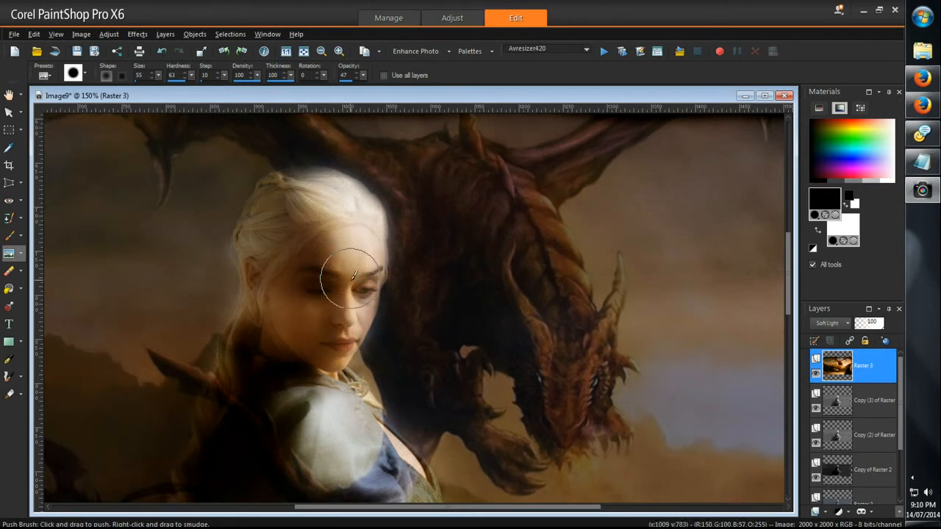
pyautogui.moveTo(562, 298)
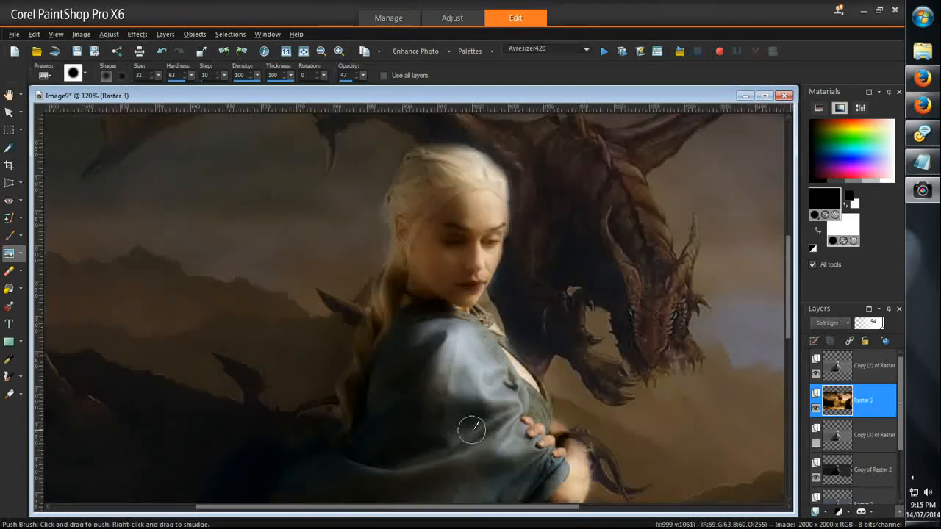
# - Smudge the cloak and hair edges on Raster 3 with the Push Brush
pyautogui.click(873, 469)
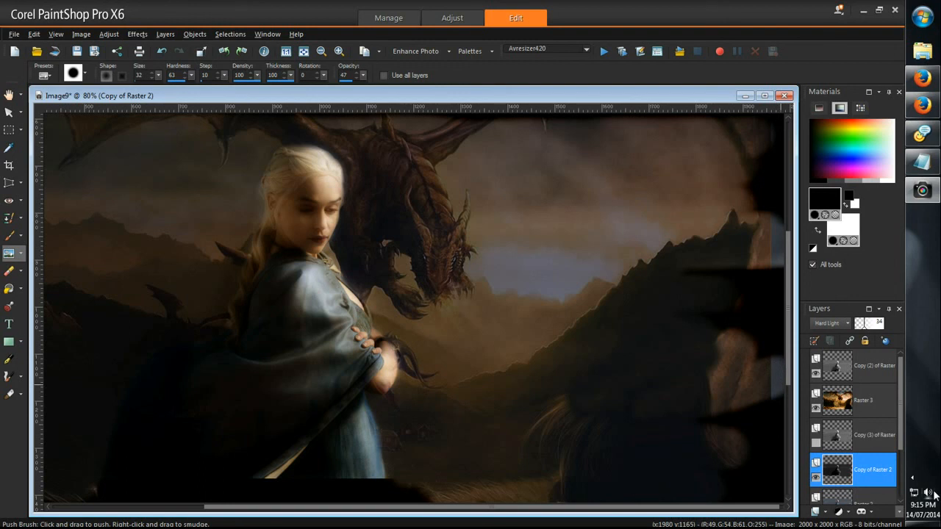